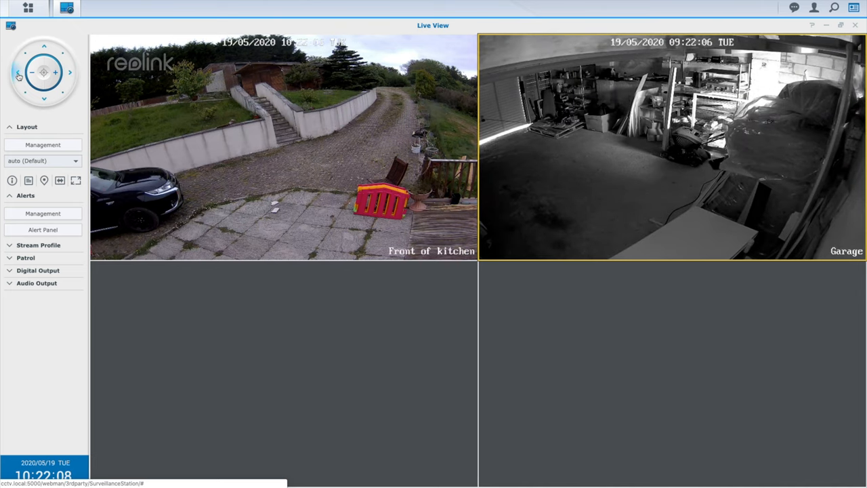
# Browse the Application Center catalogue and show the Education category apps.
pyautogui.click(66, 8)
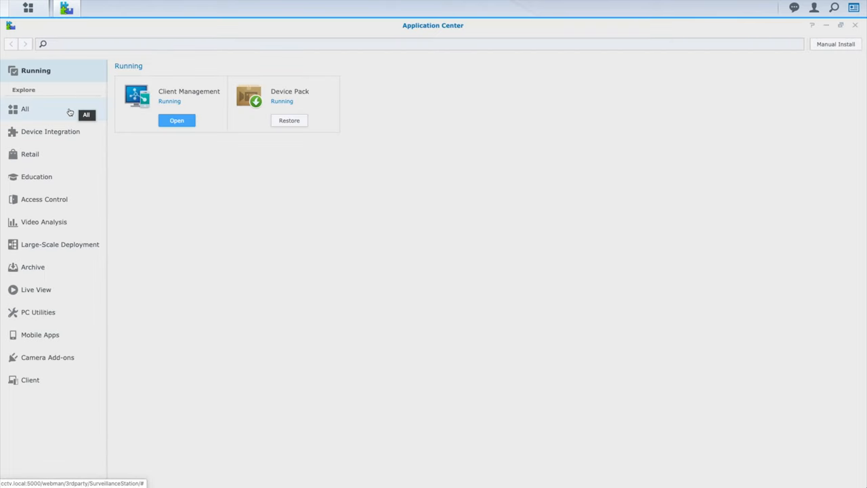
pyautogui.moveTo(57, 135)
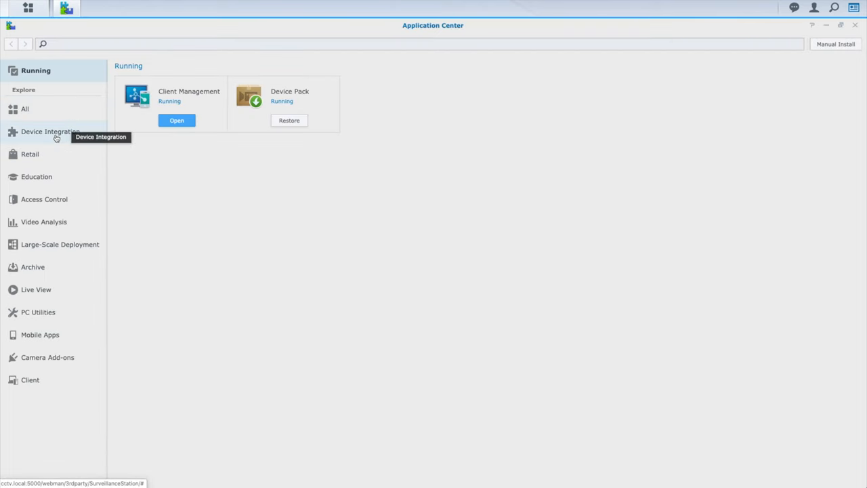
pyautogui.moveTo(57, 184)
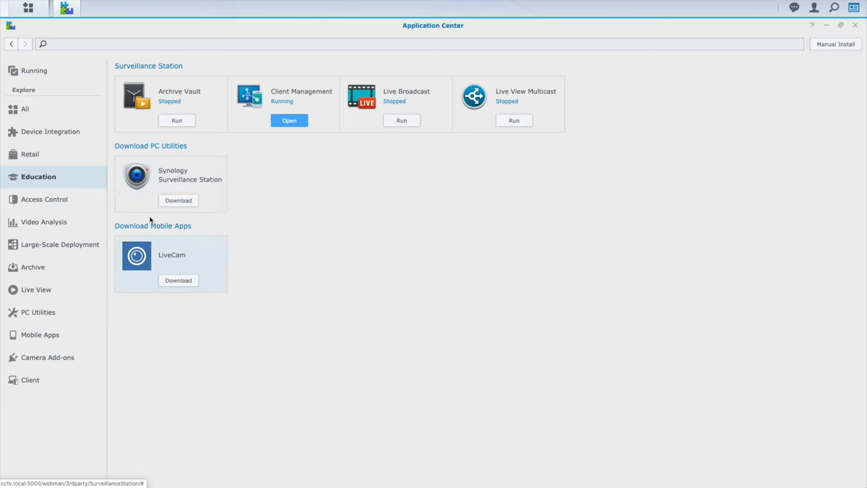
pyautogui.click(179, 200)
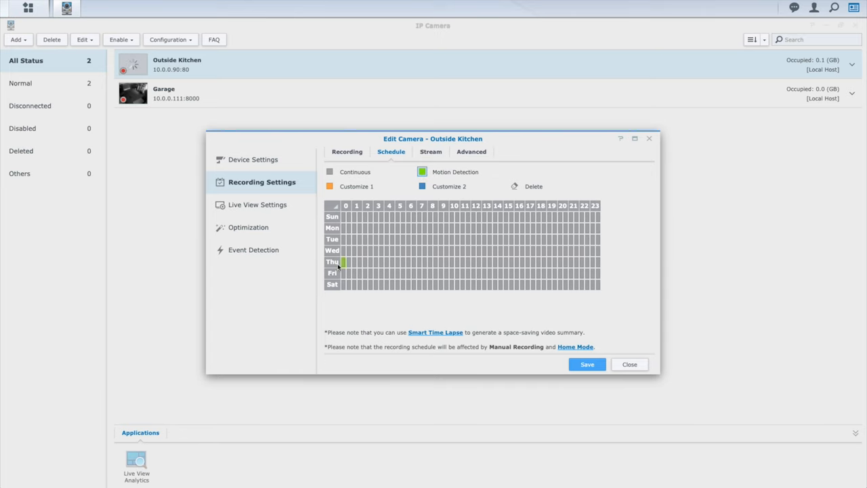
# Fill the whole week grid with Motion Detection for Outside Kitchen and save the schedule.
pyautogui.click(333, 206)
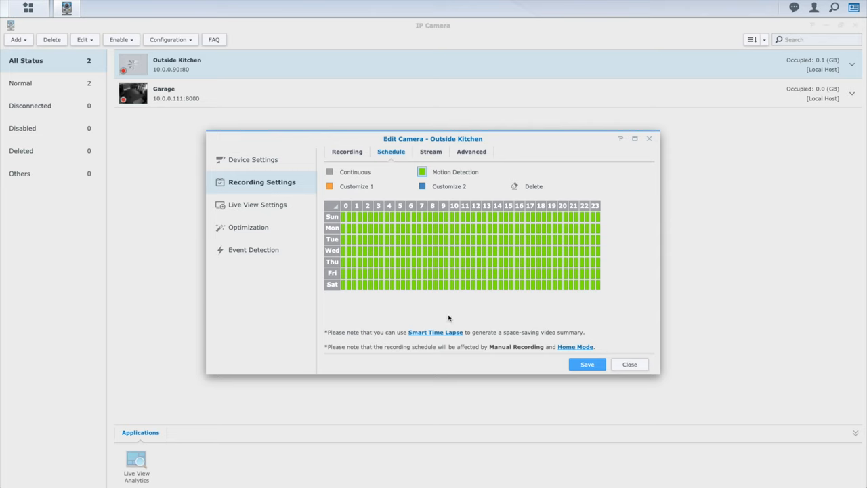
pyautogui.click(587, 363)
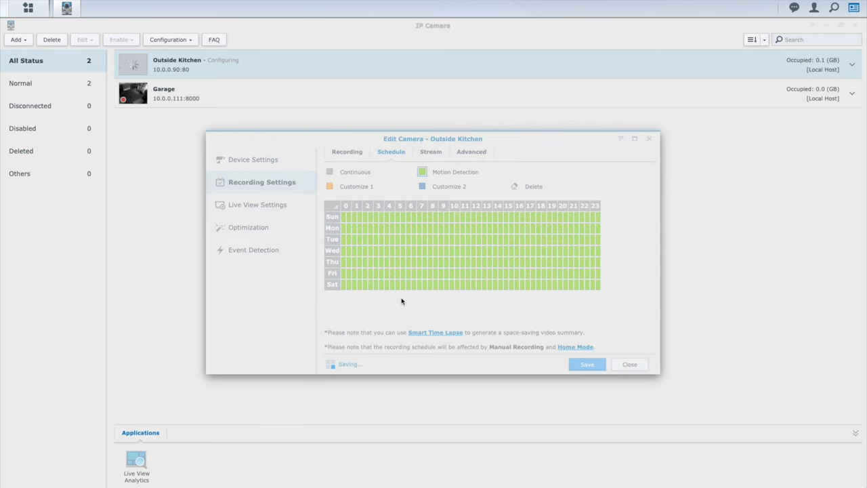
pyautogui.click(587, 363)
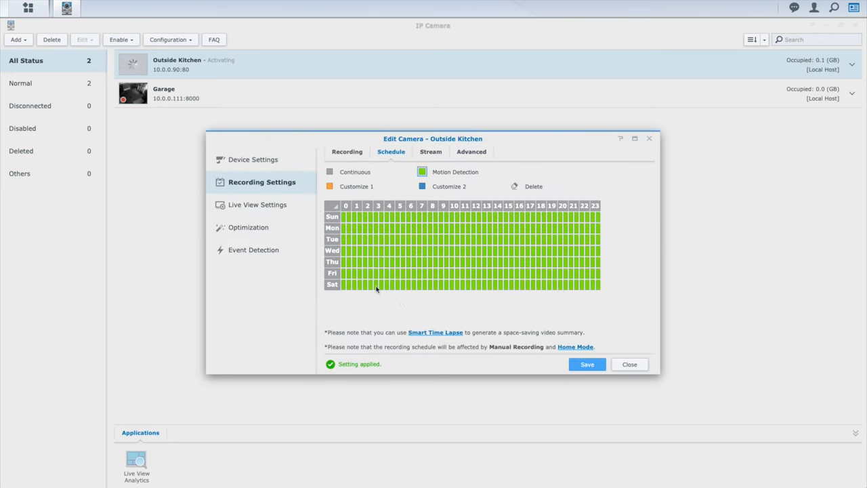
pyautogui.click(252, 249)
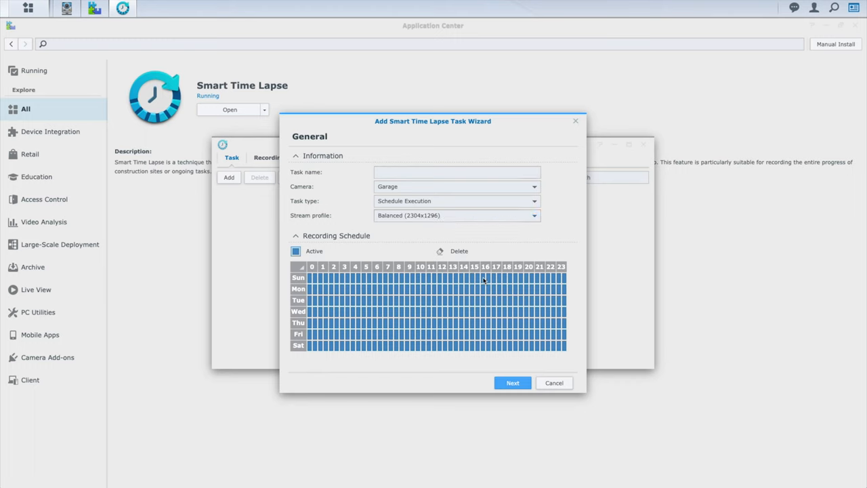
# Name the new Garage Smart Time Lapse task 'Smart Garage'.
pyautogui.write('Smart Time LAps')
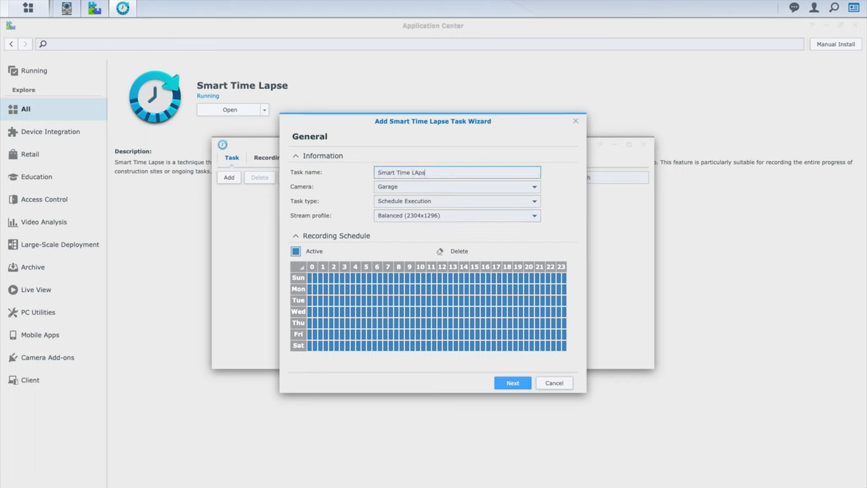
pyautogui.write('Smart Garage')
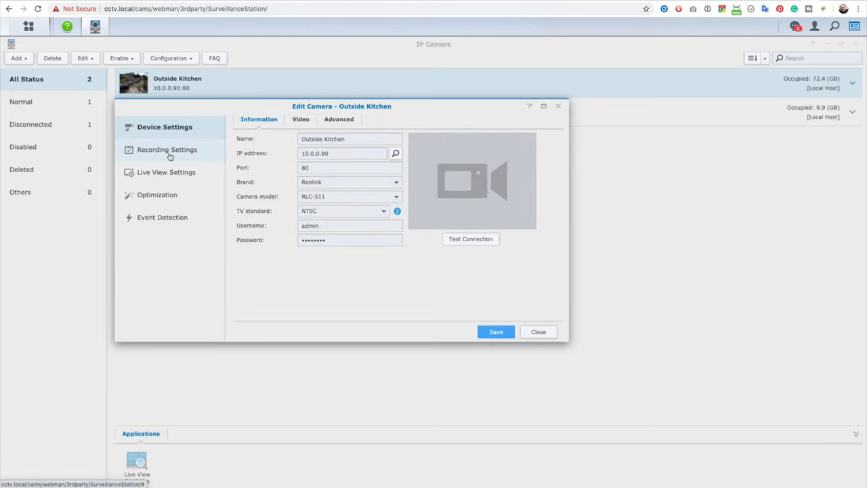
# Enable 'Keep the files within (days)' at 90 days for Outside Kitchen and save.
pyautogui.click(166, 149)
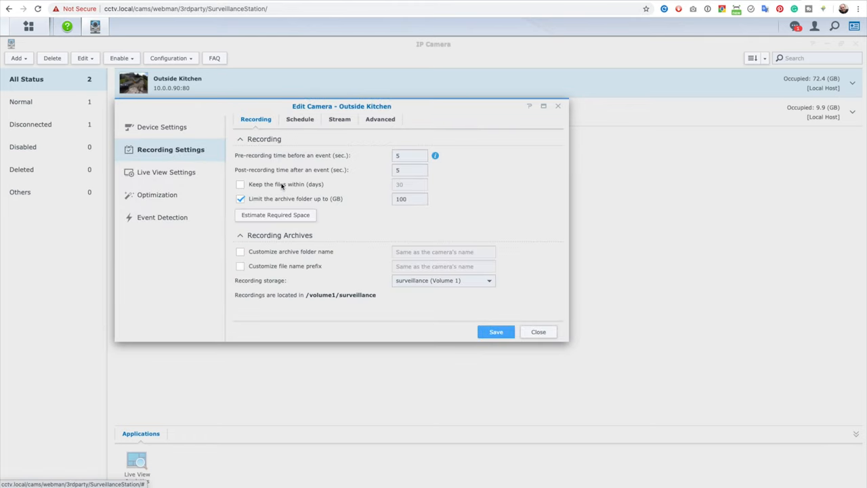
pyautogui.click(241, 185)
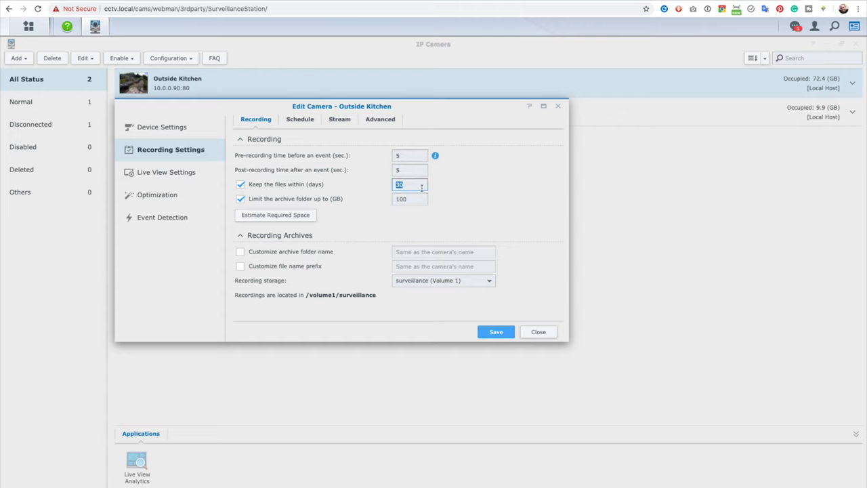
pyautogui.click(496, 331)
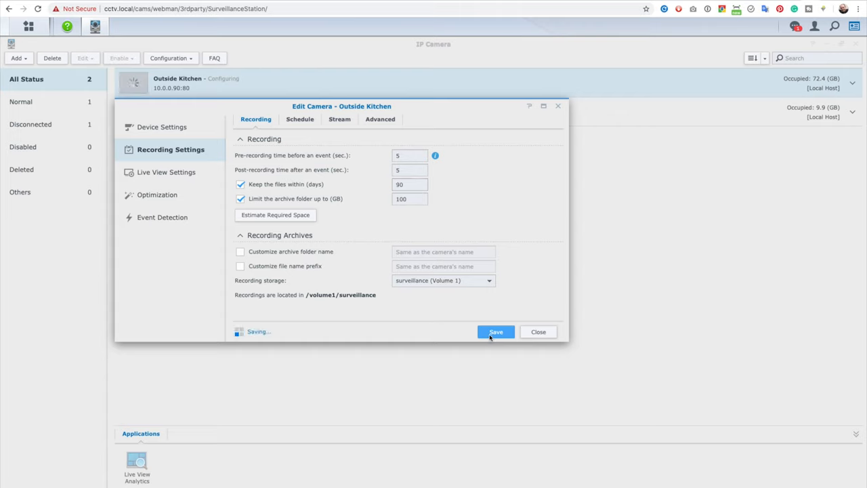
pyautogui.click(496, 331)
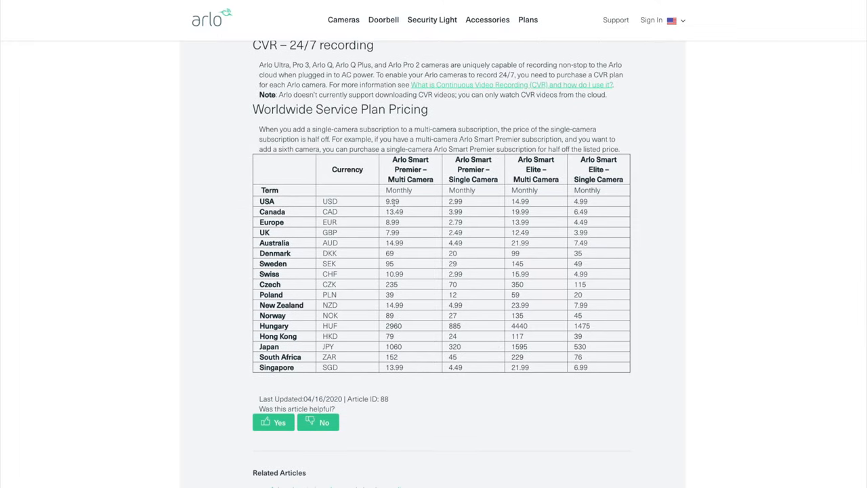